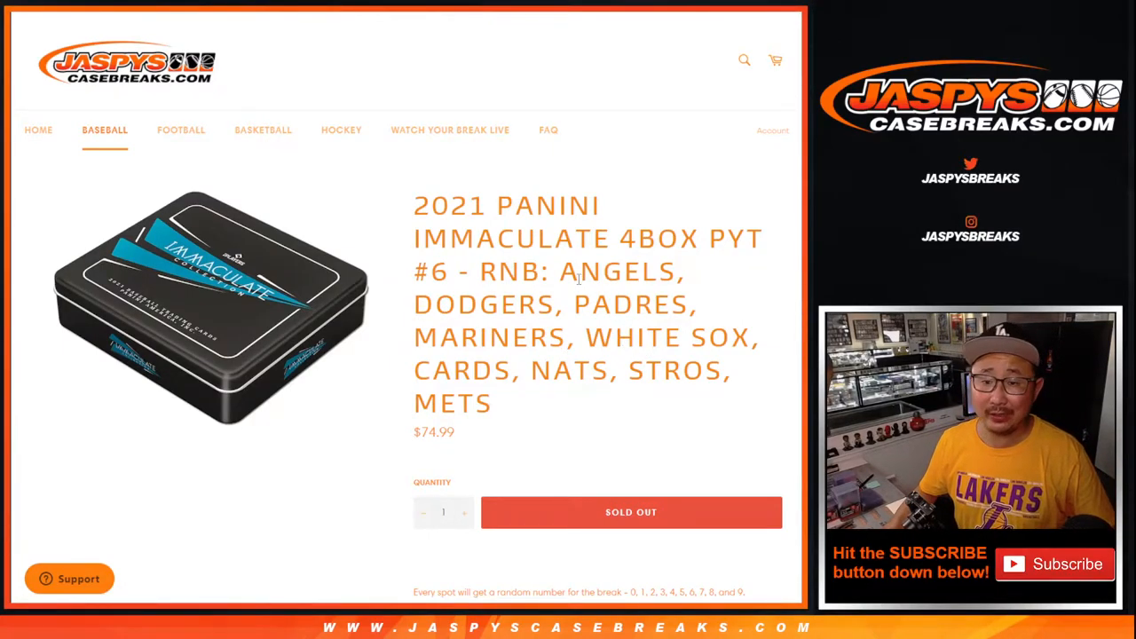
- Leave the Immaculate break product page for the RANDOM.ORG Dice Roller
{"action": "double_click", "coordinate": [511, 271]}
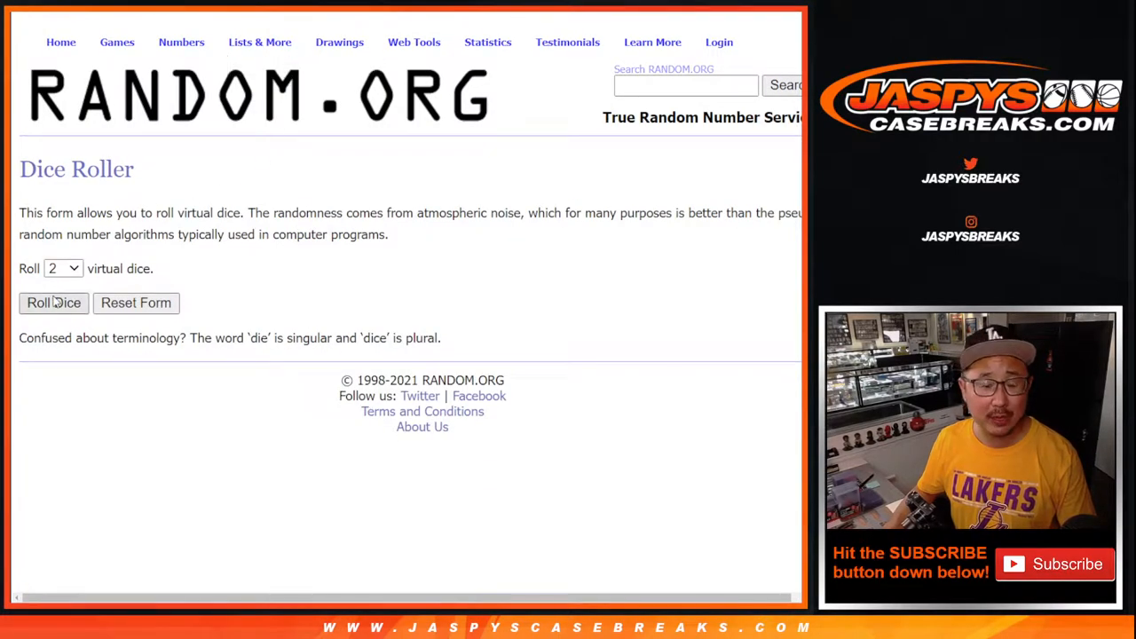
- Randomize the ten participant names four times in List Randomizer and select the final order for copying
{"action": "left_click", "coordinate": [53, 301]}
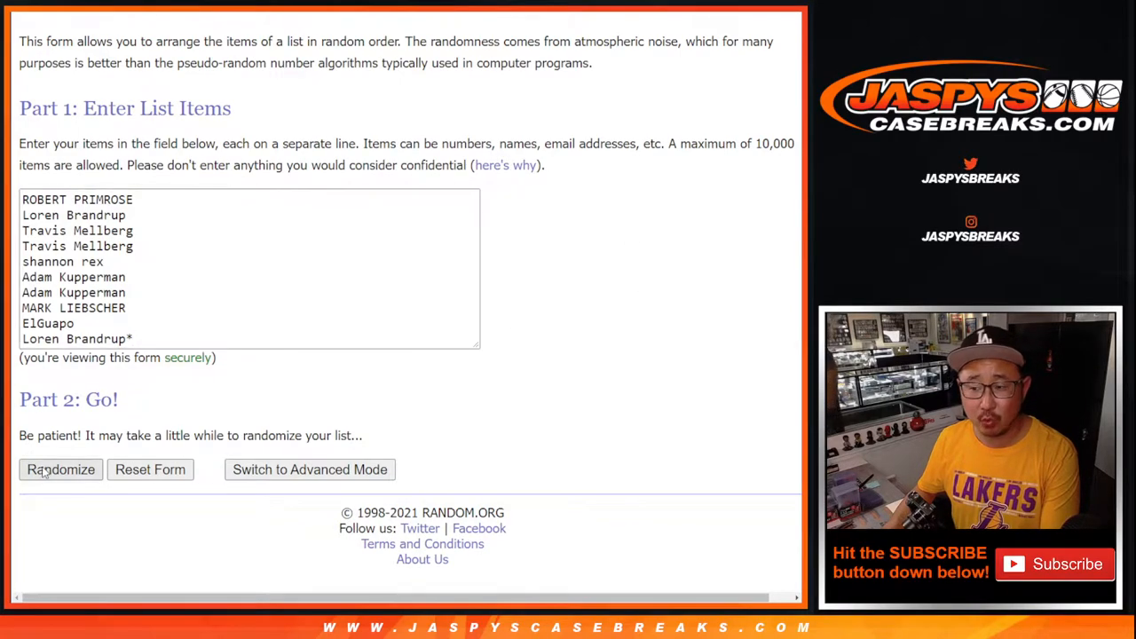
{"action": "left_click", "coordinate": [60, 469]}
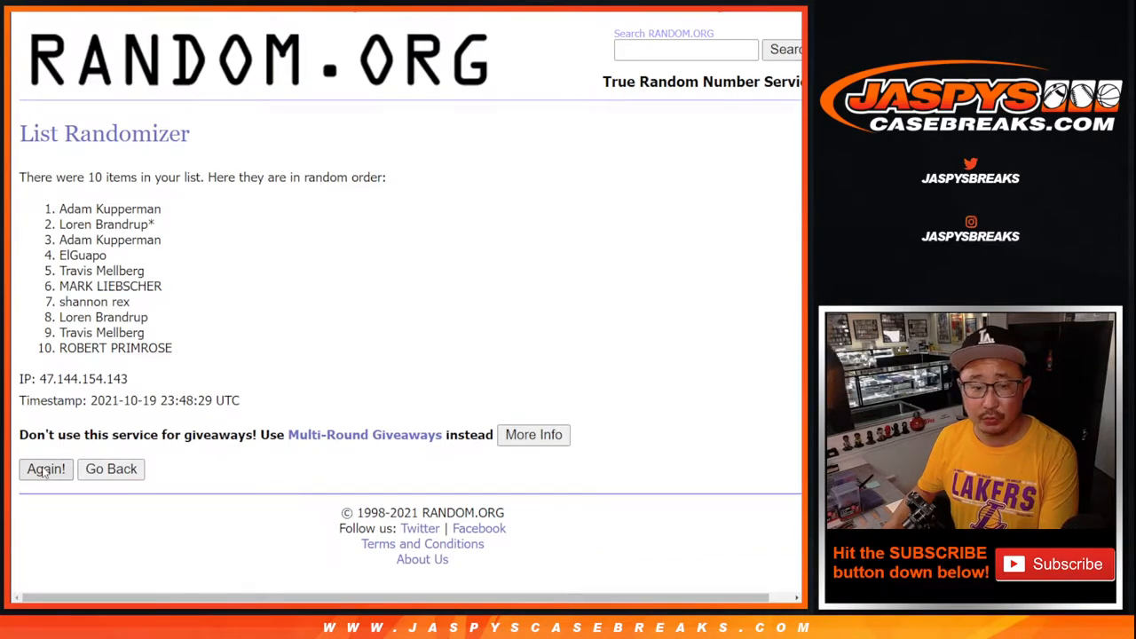
{"action": "left_click", "coordinate": [46, 468]}
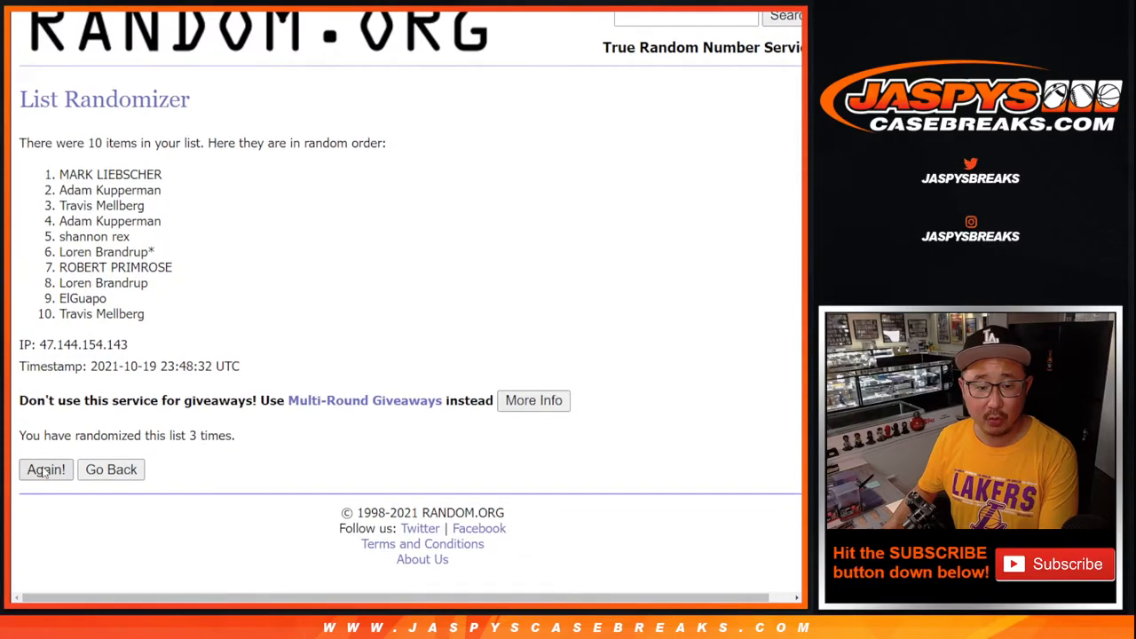
{"action": "left_click", "coordinate": [46, 469]}
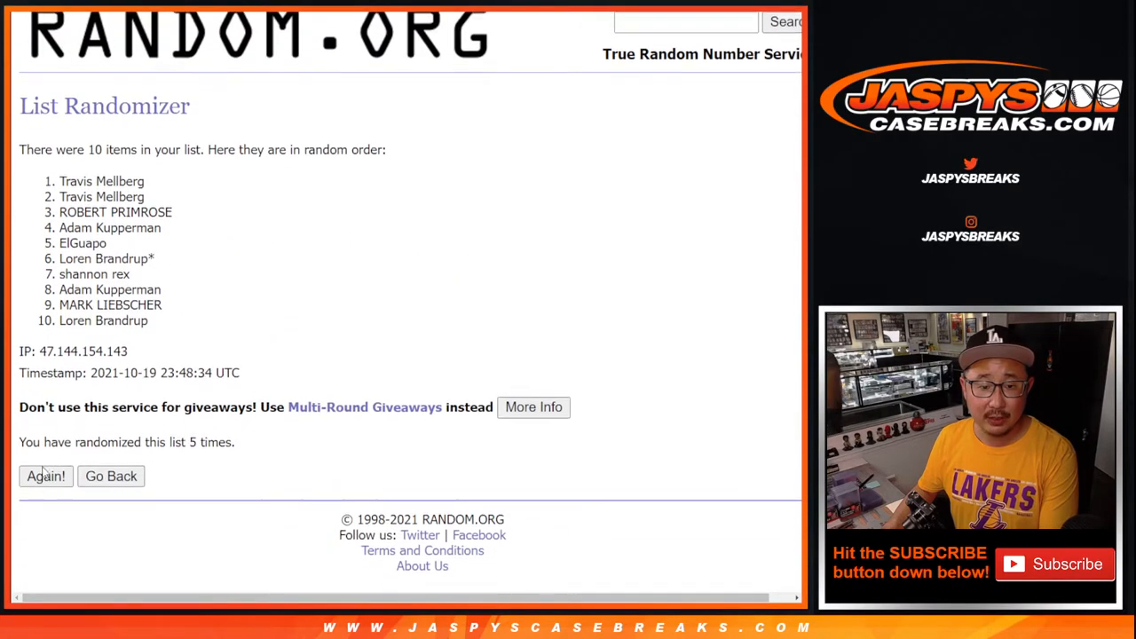
{"action": "left_click", "coordinate": [46, 476]}
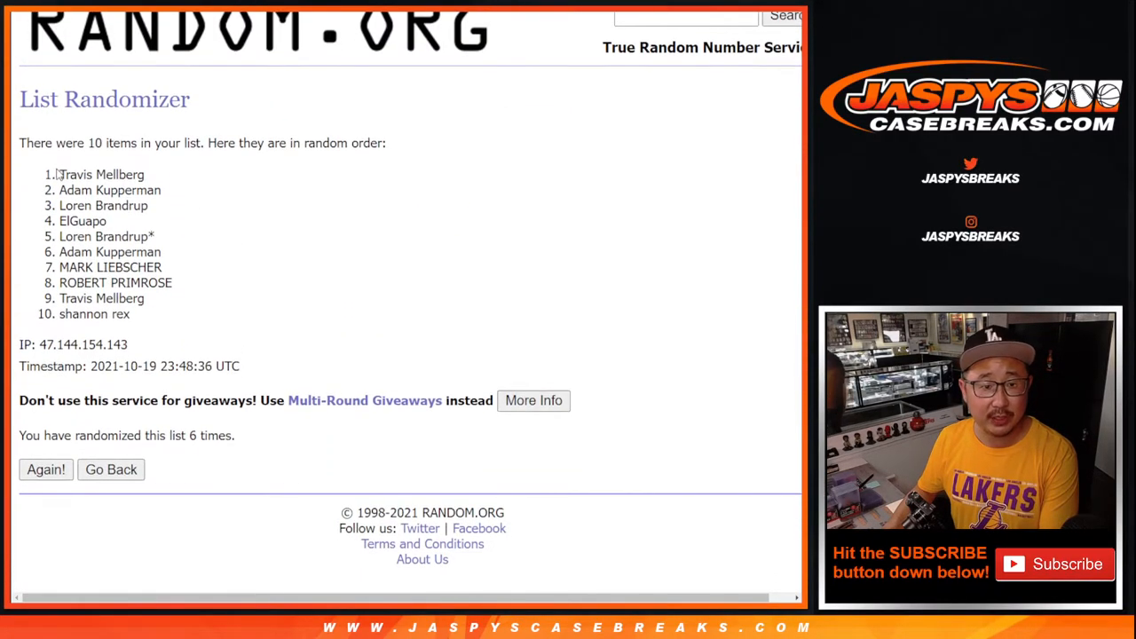
{"action": "left_click_drag", "start_coordinate": [61, 174], "coordinate": [128, 313]}
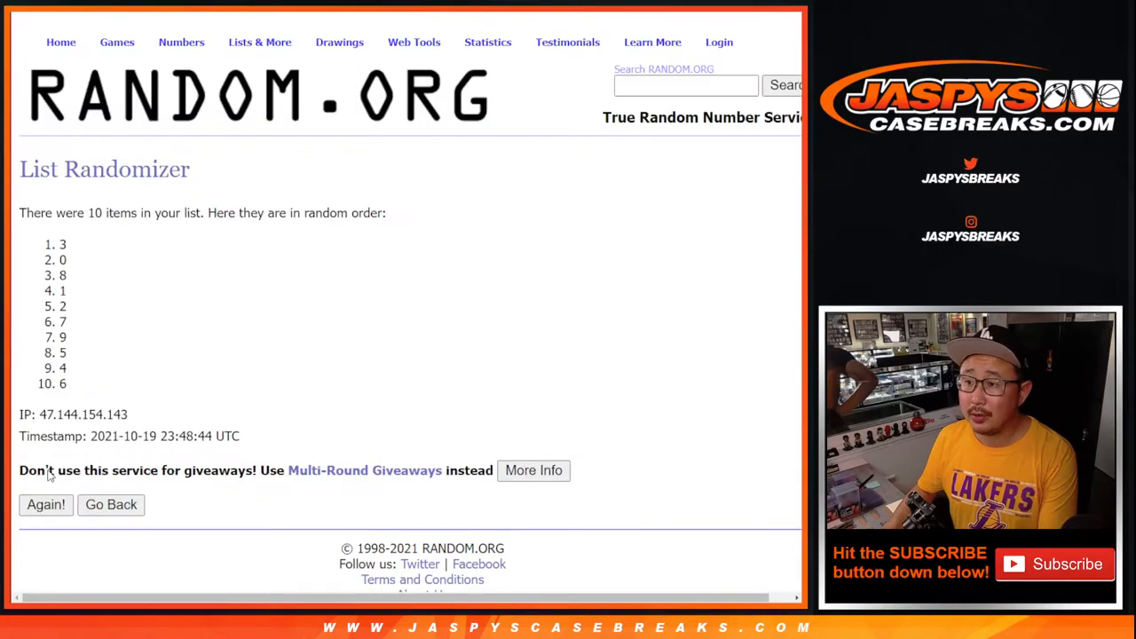
- Reshuffle the 0–9 number list four times to get the final random number order
{"action": "left_click", "coordinate": [47, 504]}
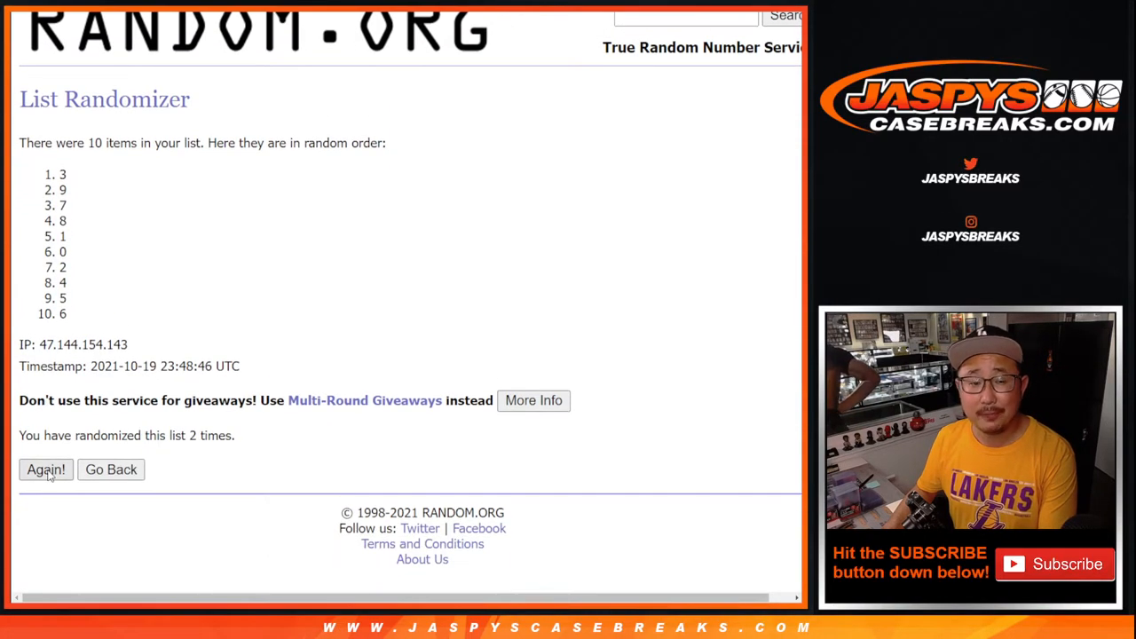
{"action": "left_click", "coordinate": [46, 469]}
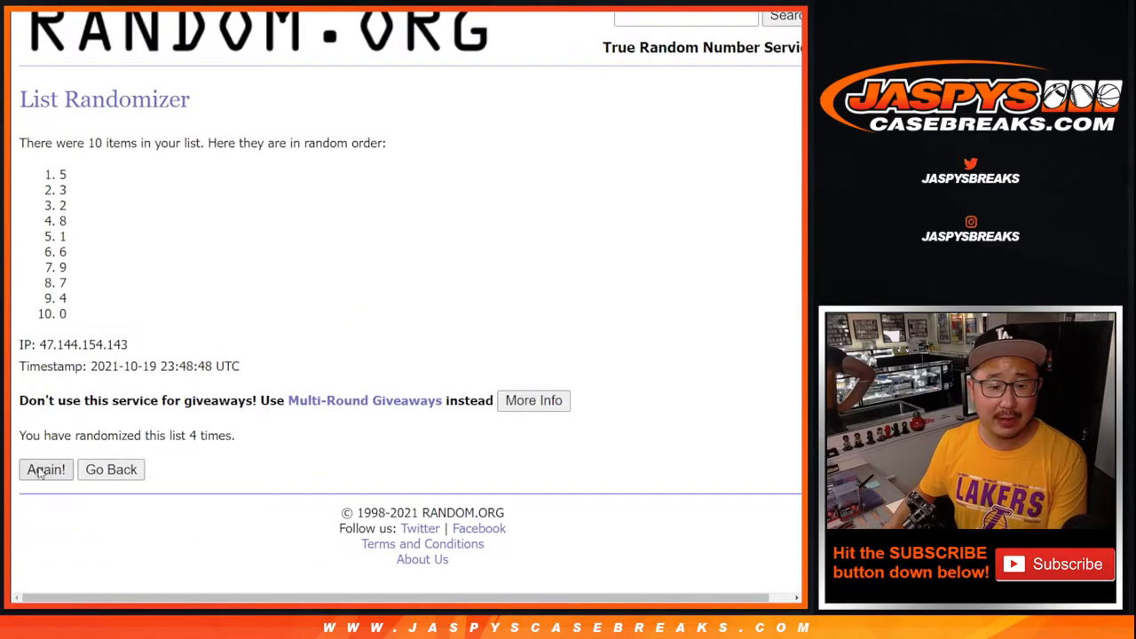
{"action": "left_click", "coordinate": [46, 468]}
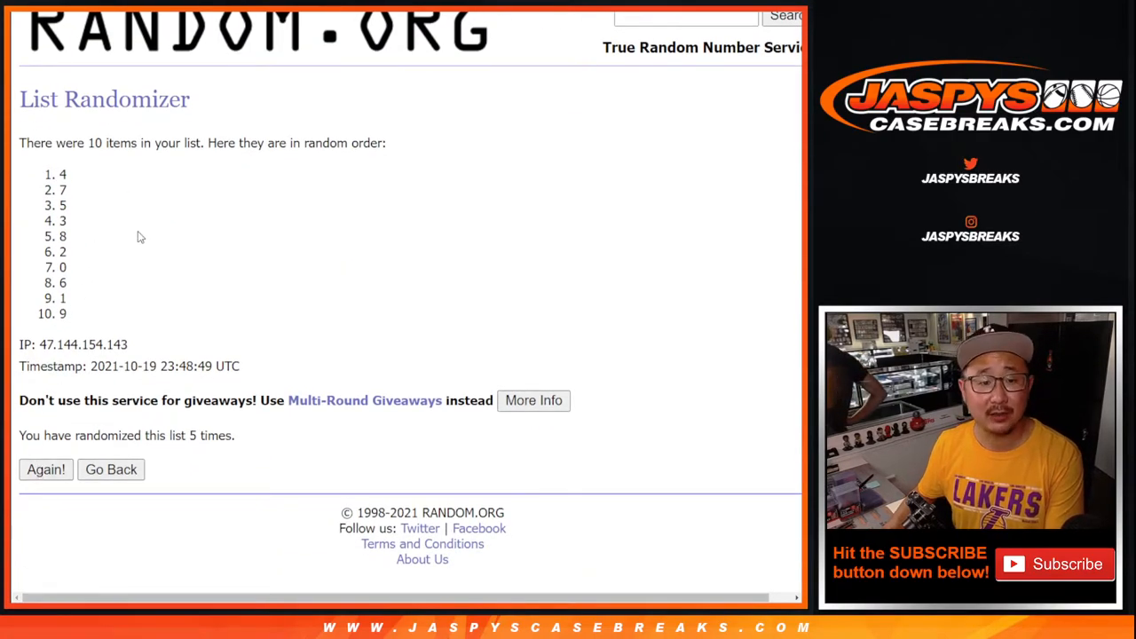
{"action": "left_click", "coordinate": [46, 468]}
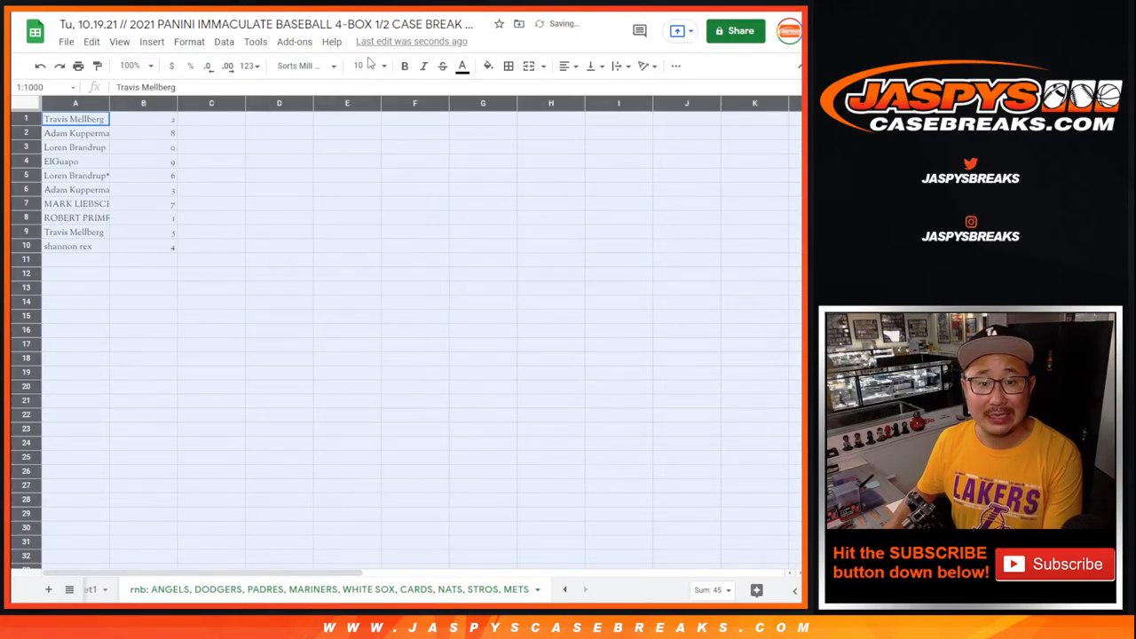
- Zoom the sheet to 150% and set the name-and-number list to 14 pt
{"action": "left_click", "coordinate": [132, 68]}
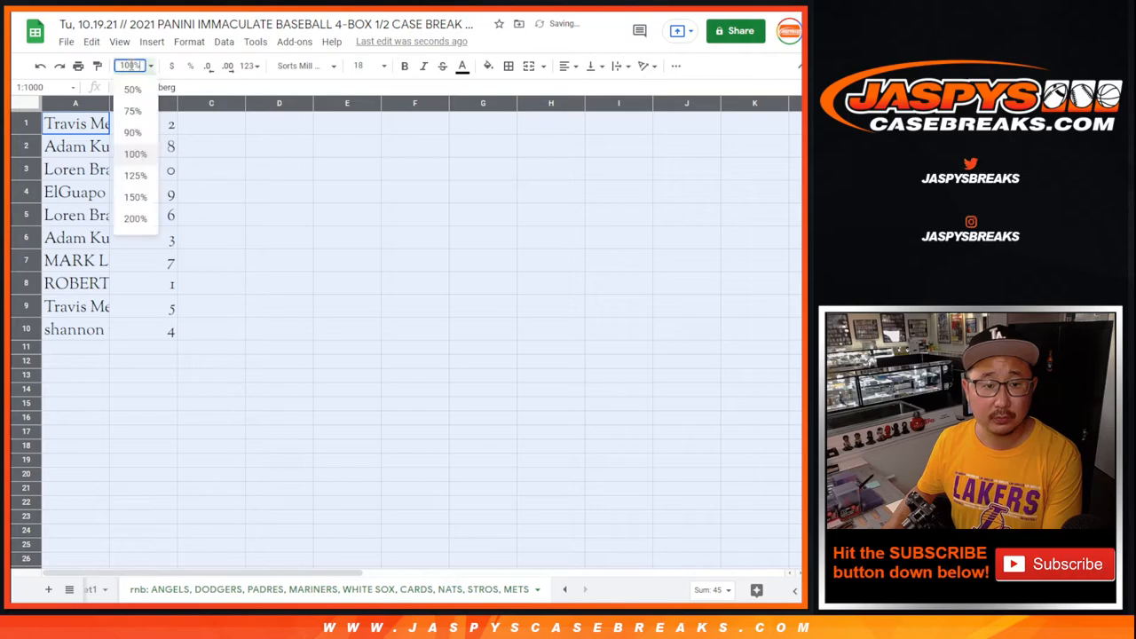
{"action": "left_click", "coordinate": [135, 176]}
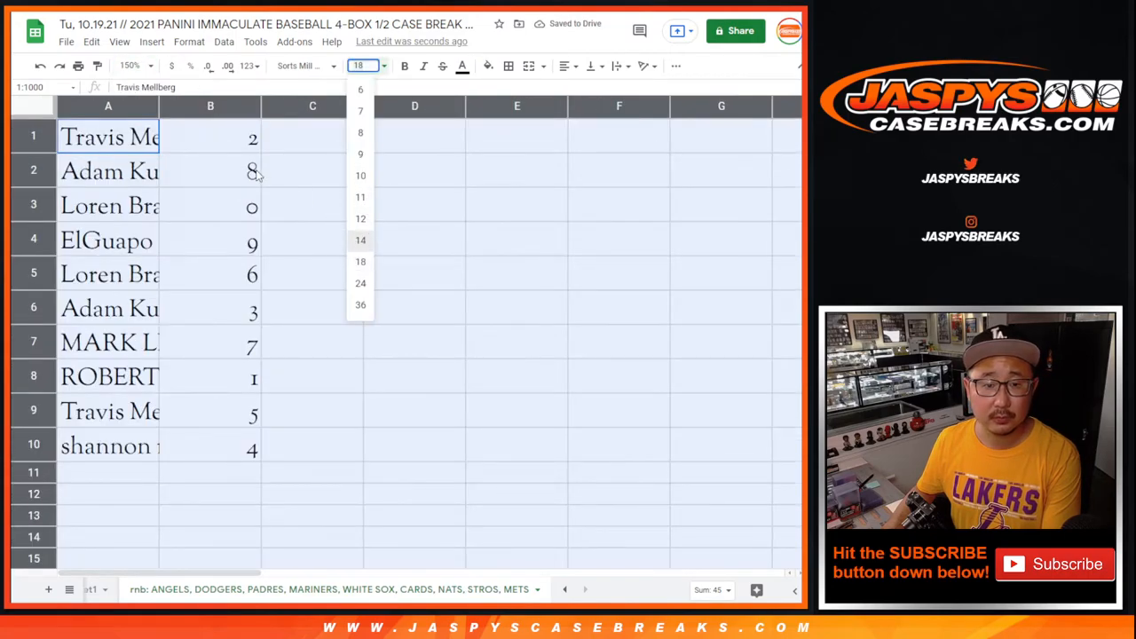
{"action": "left_click", "coordinate": [360, 239]}
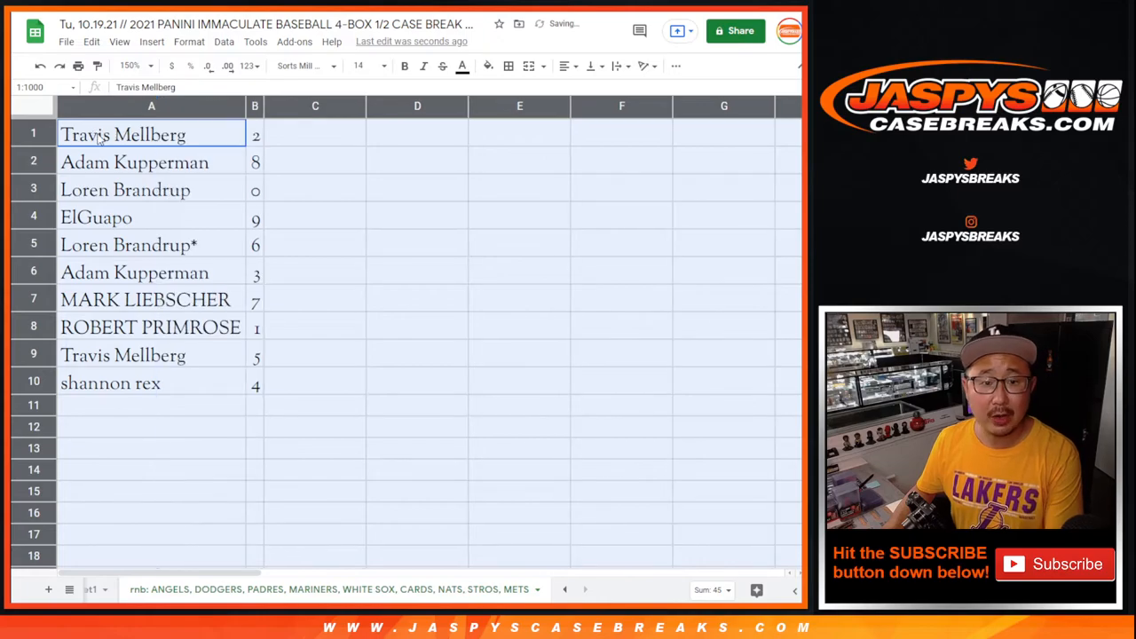
{"action": "left_click", "coordinate": [125, 189]}
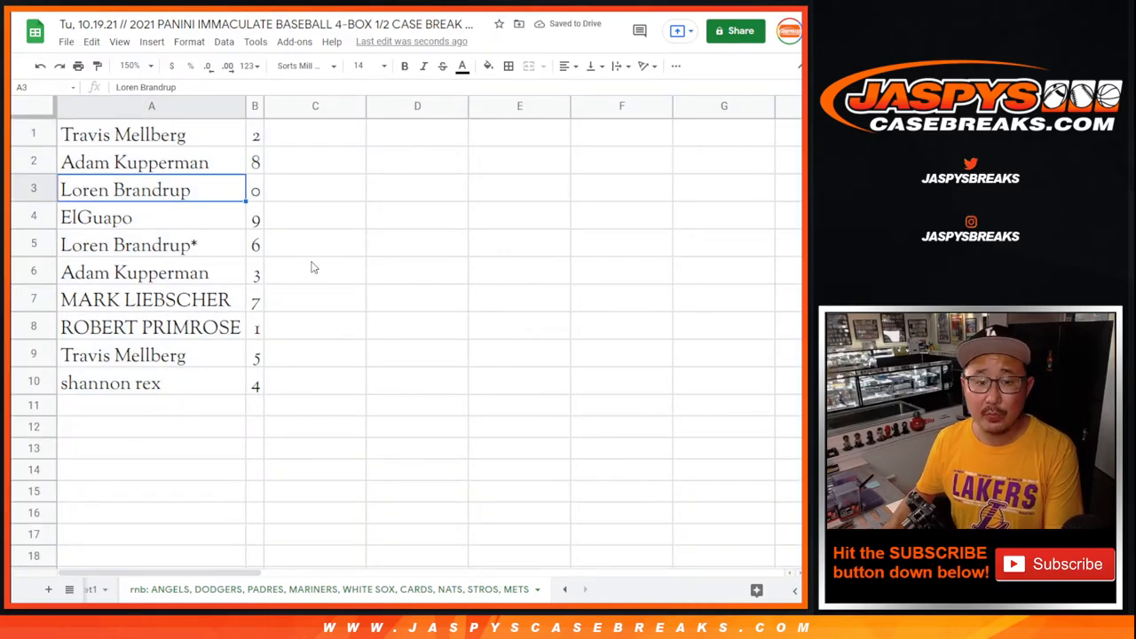
{"action": "left_click", "coordinate": [34, 188]}
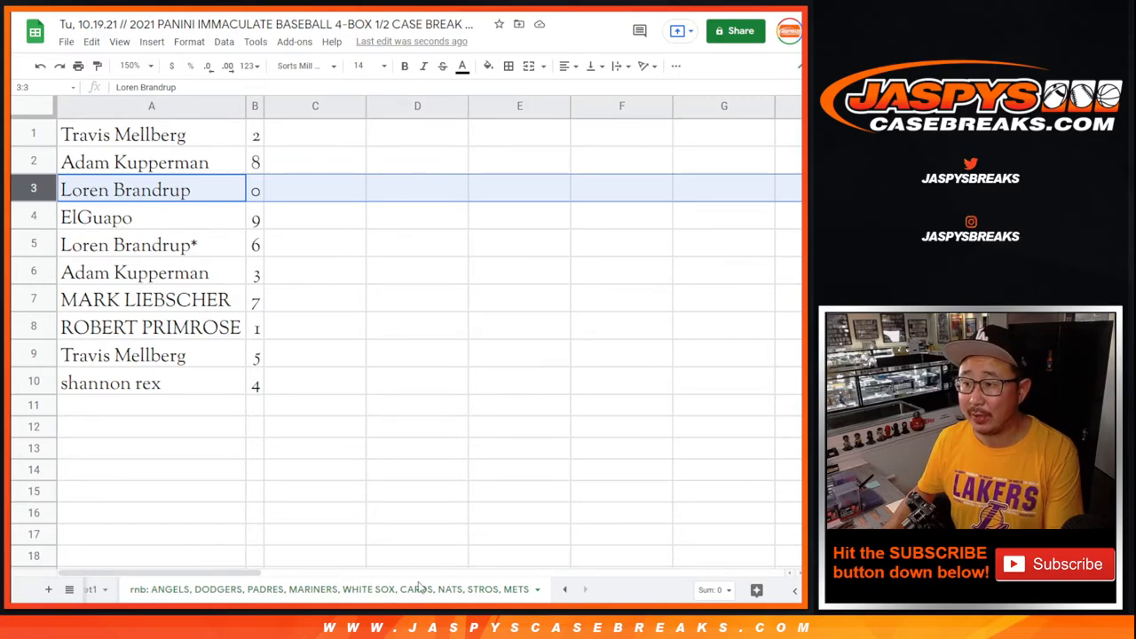
{"action": "left_click", "coordinate": [151, 326]}
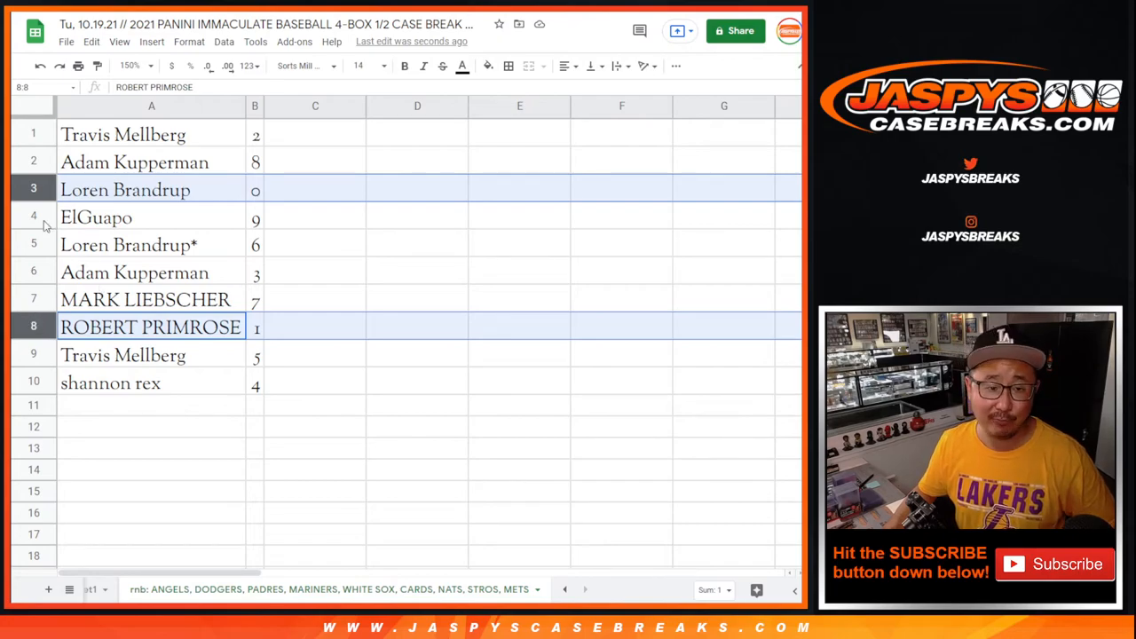
{"action": "left_click", "coordinate": [127, 245]}
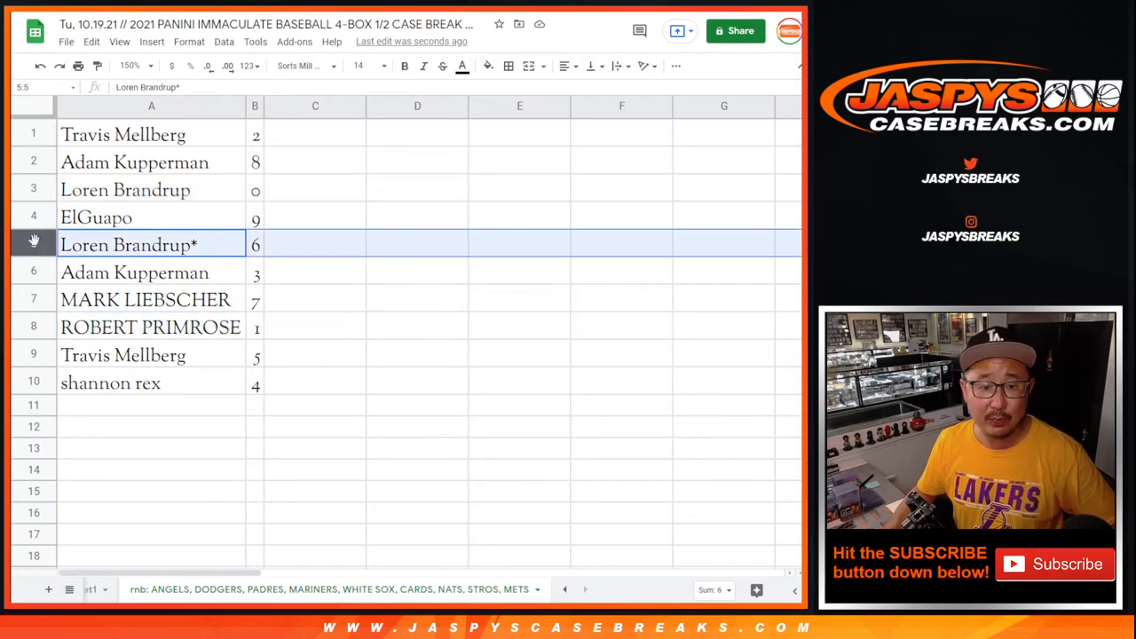
{"action": "left_click", "coordinate": [145, 299]}
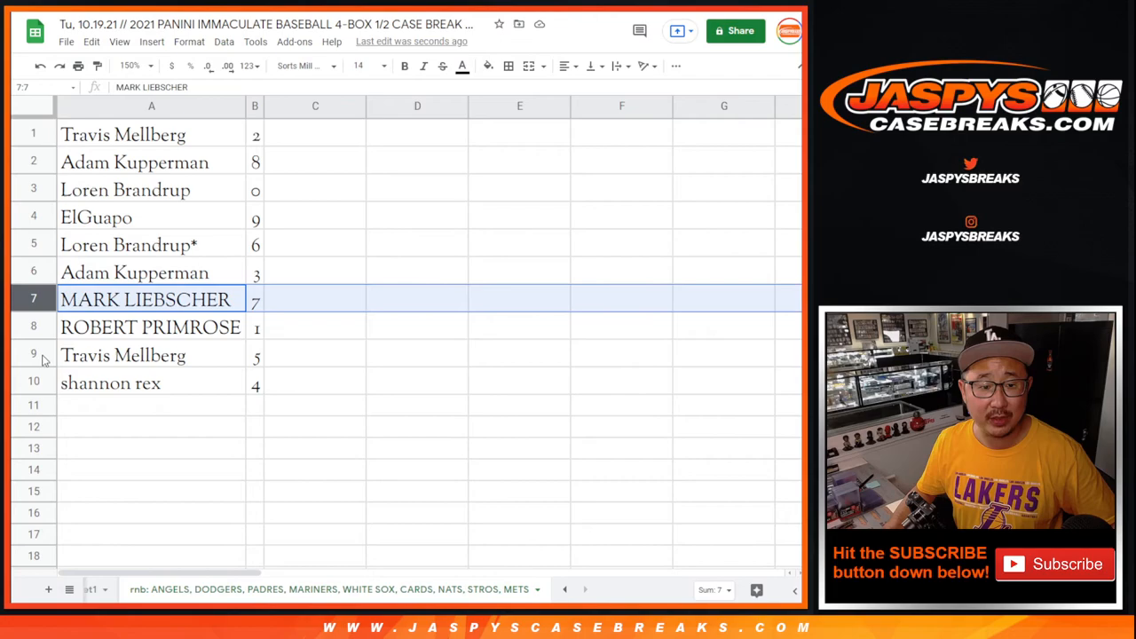